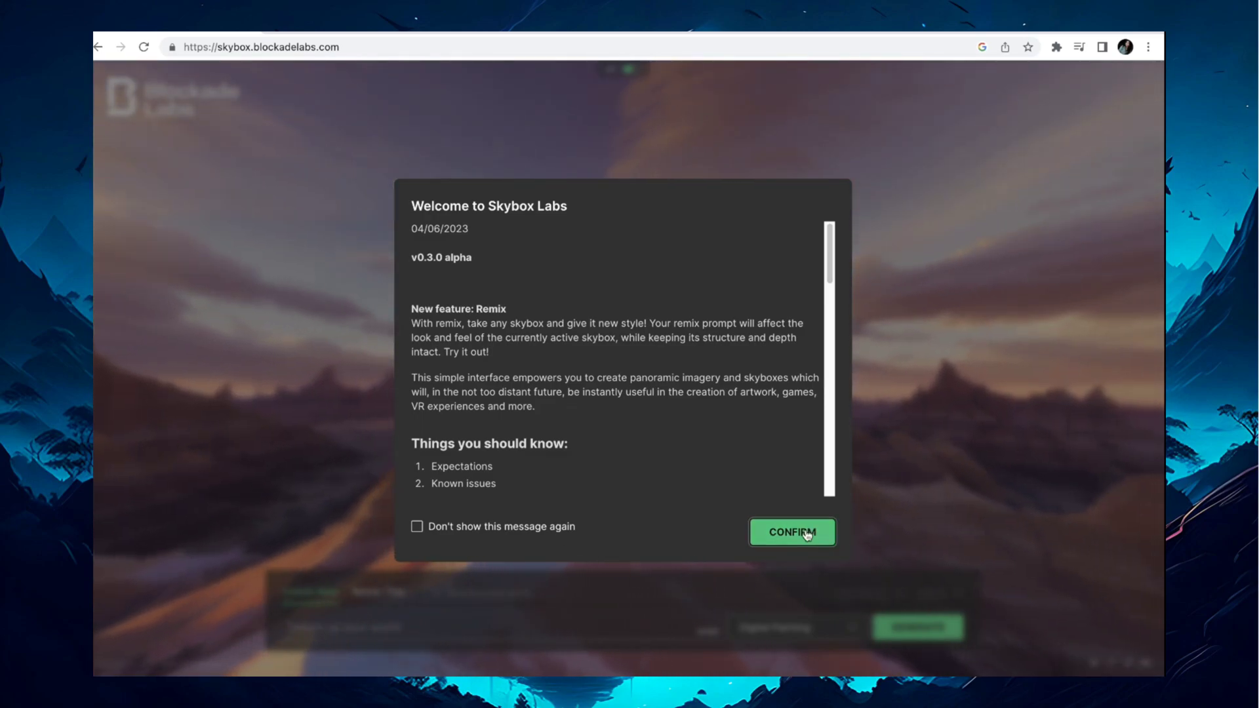
Step: Confirm the welcome notice, browse the art-style list, and switch the desert skybox into Remix This mode
left_click(793, 533)
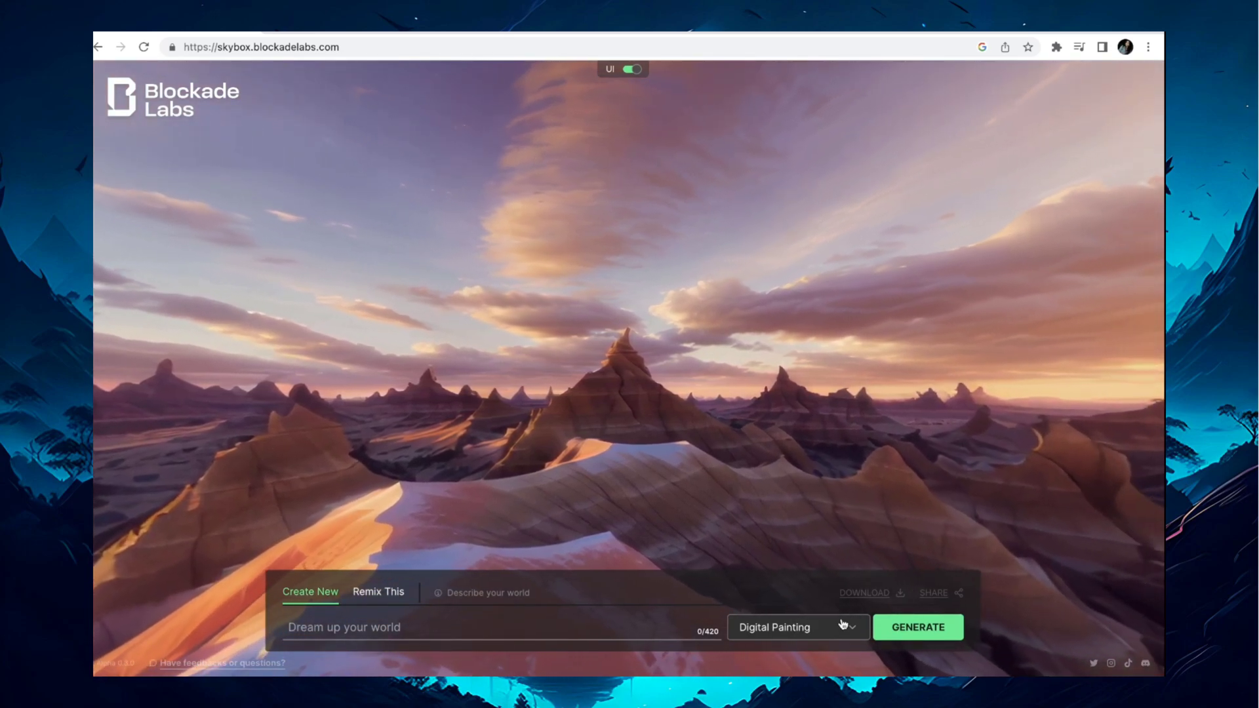
left_click(797, 627)
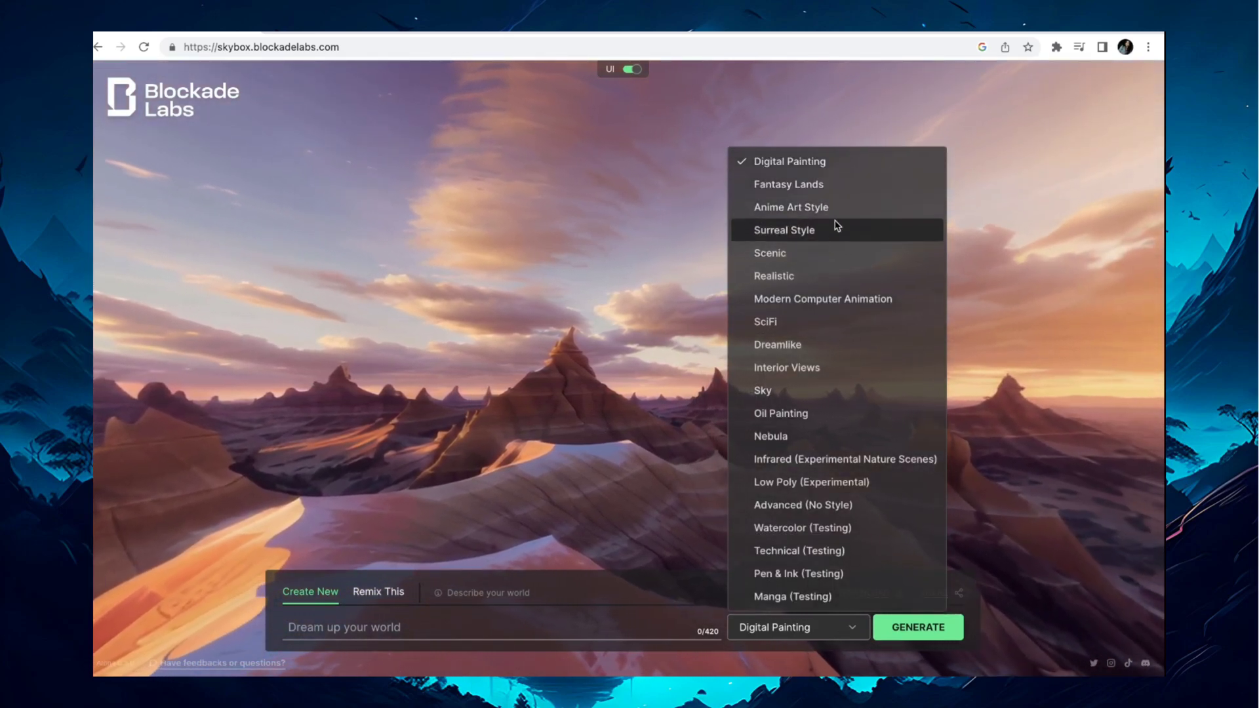
left_click(378, 592)
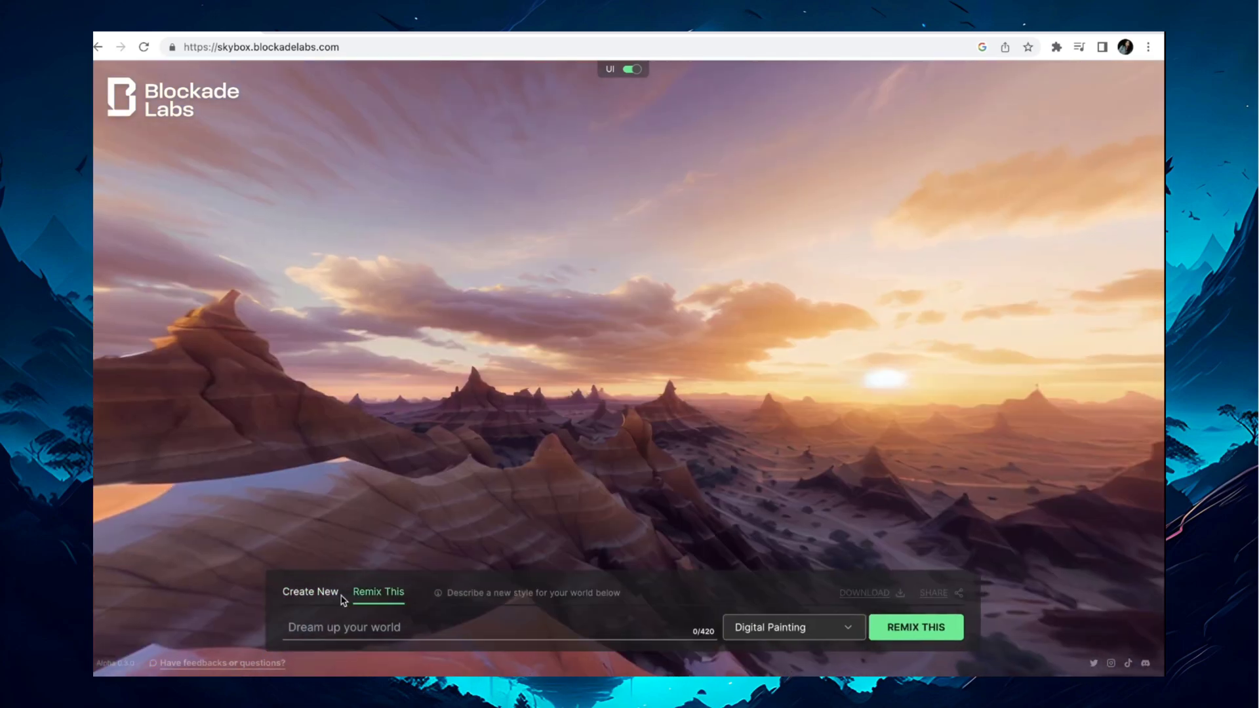
Step: Create a new skybox from the prompt 'daily life of a family living in a traditional Japanese town during the Edo period'
left_click(309, 591)
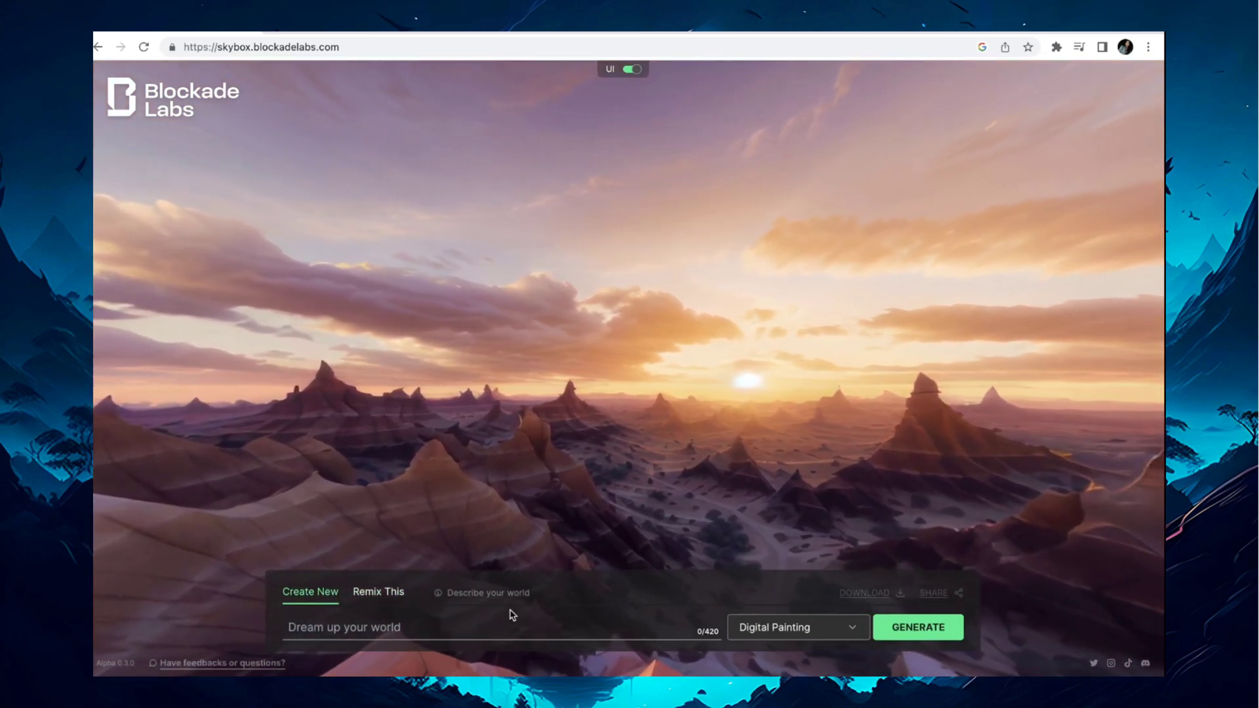
type("daily life of a family living in a traditional Japanese town during the Edo period")
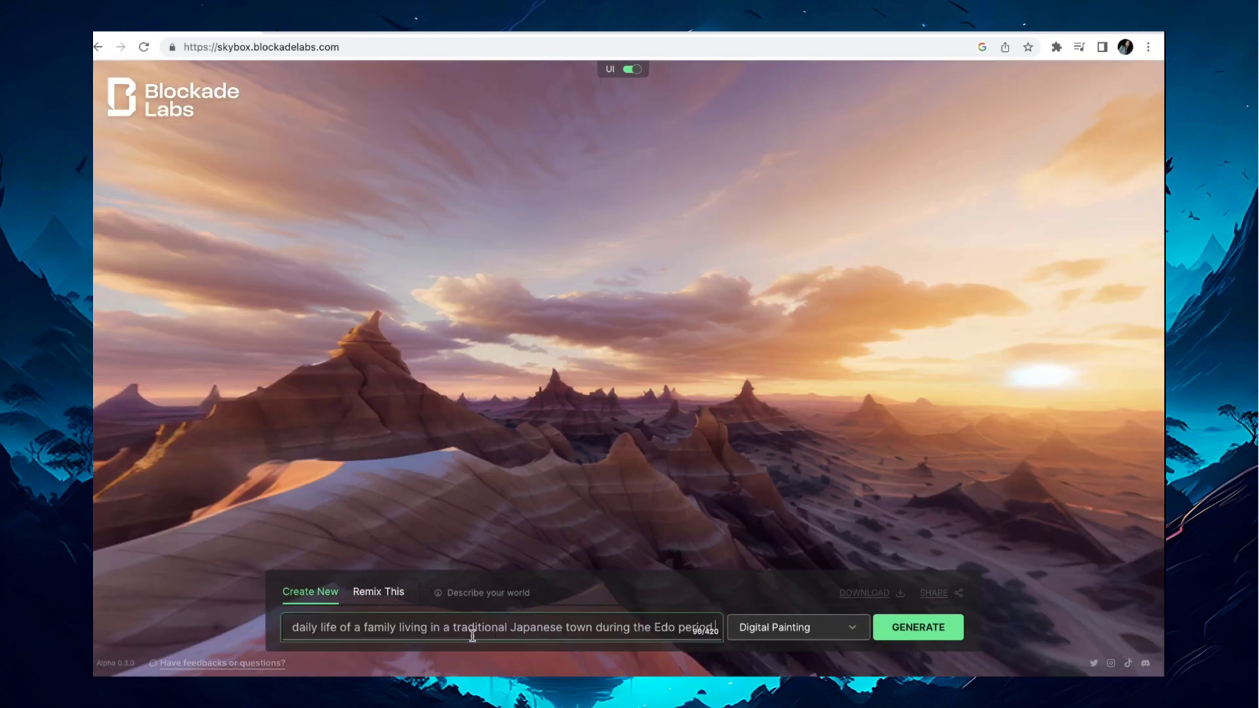
left_click(918, 627)
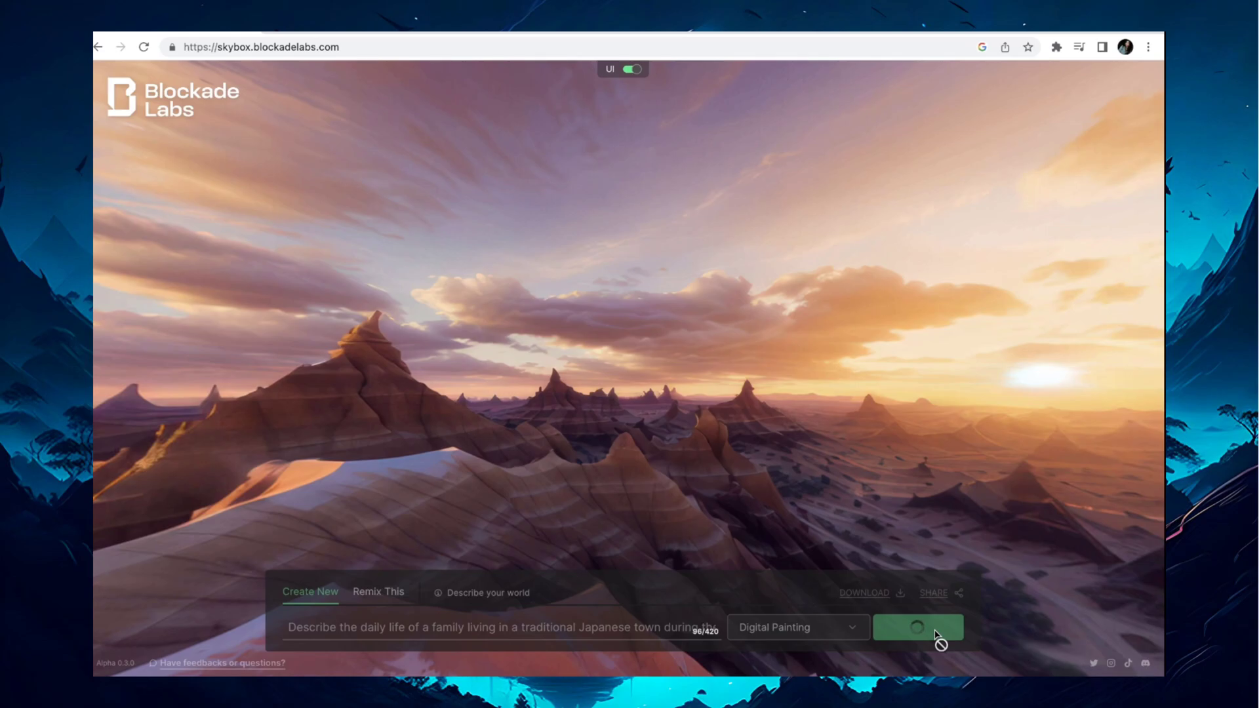
left_click(918, 627)
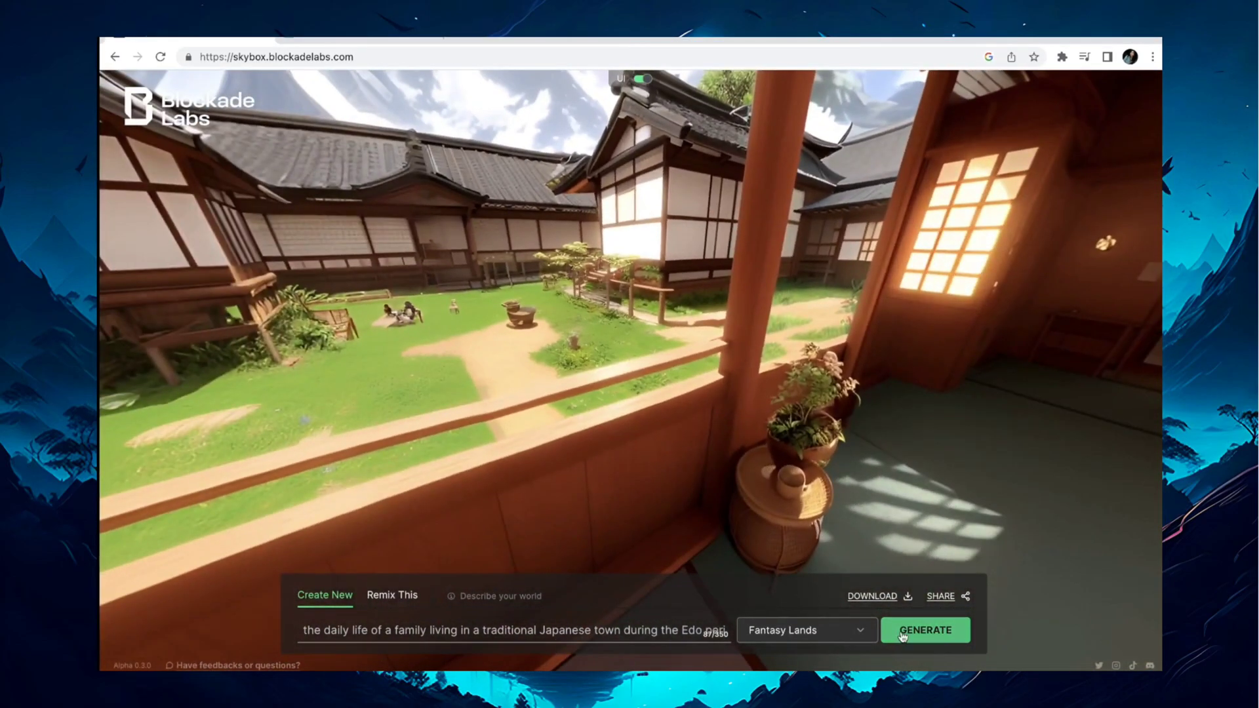
Step: Generate the next skybox, a low-poly space landscape of stars, planets and aliens
left_click(925, 630)
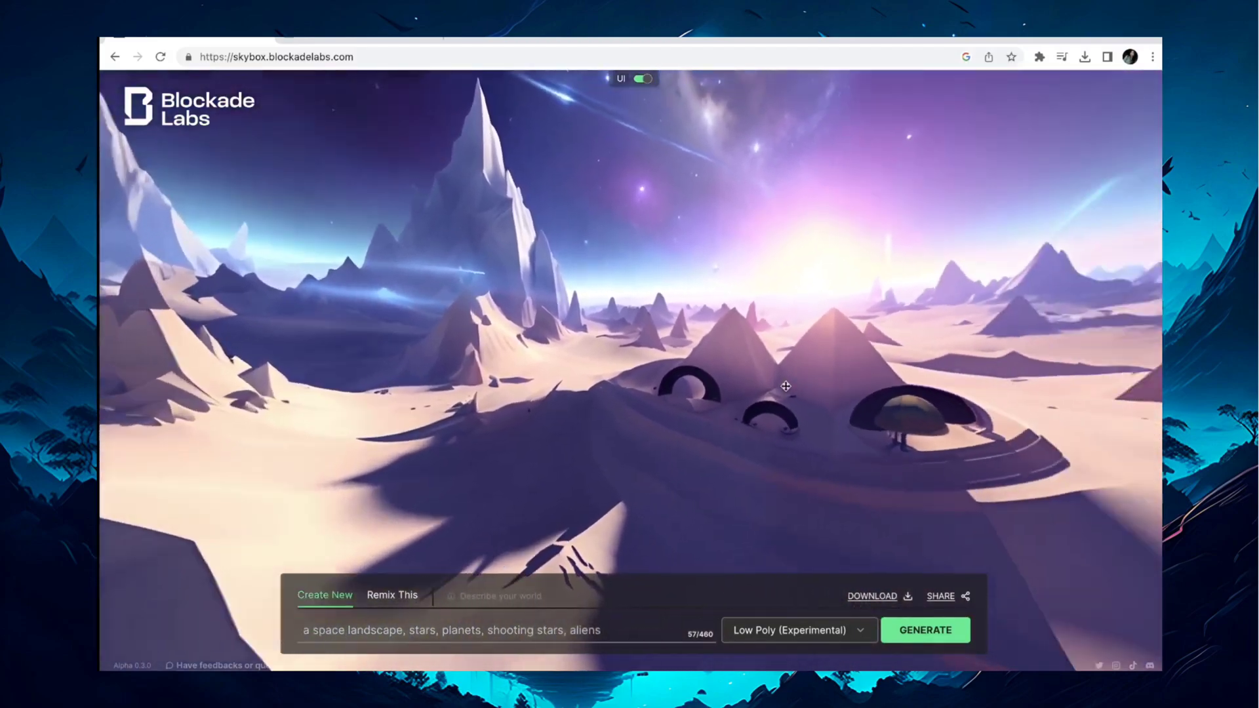
Step: Generate successive skyboxes: a house room, an underwater city, a cartoon game field, and a firefly forest trail
left_click(926, 630)
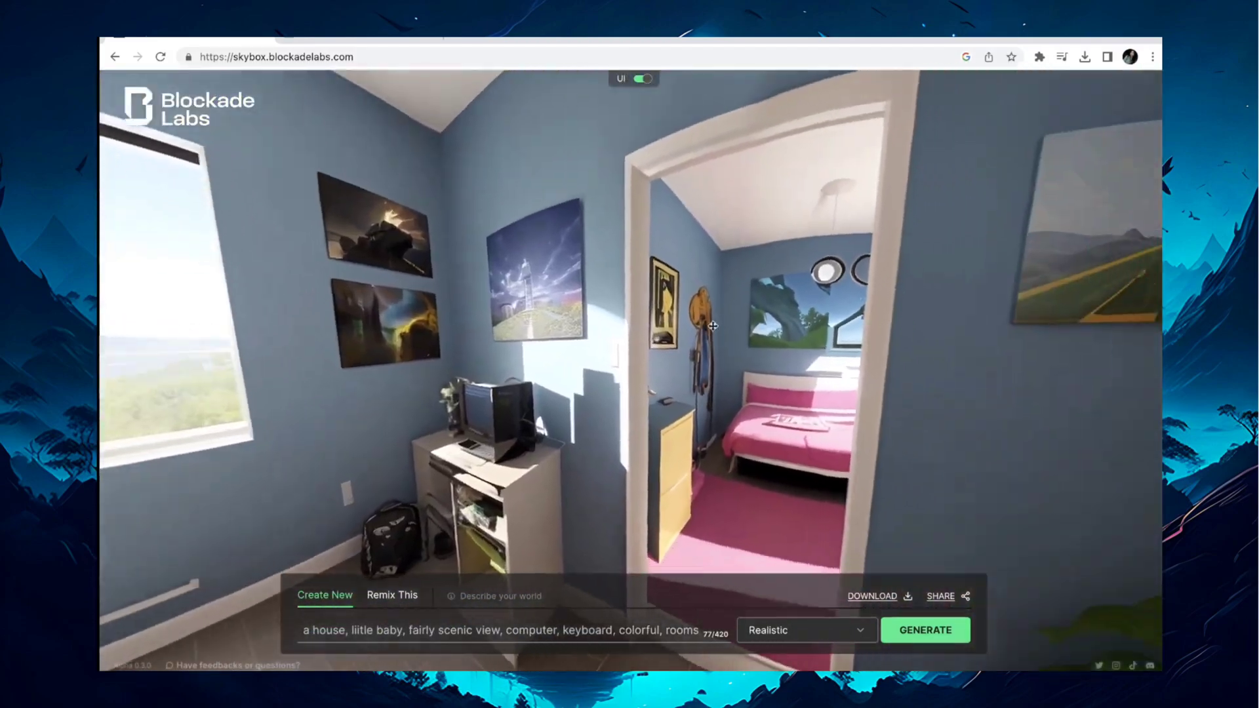
left_click(926, 630)
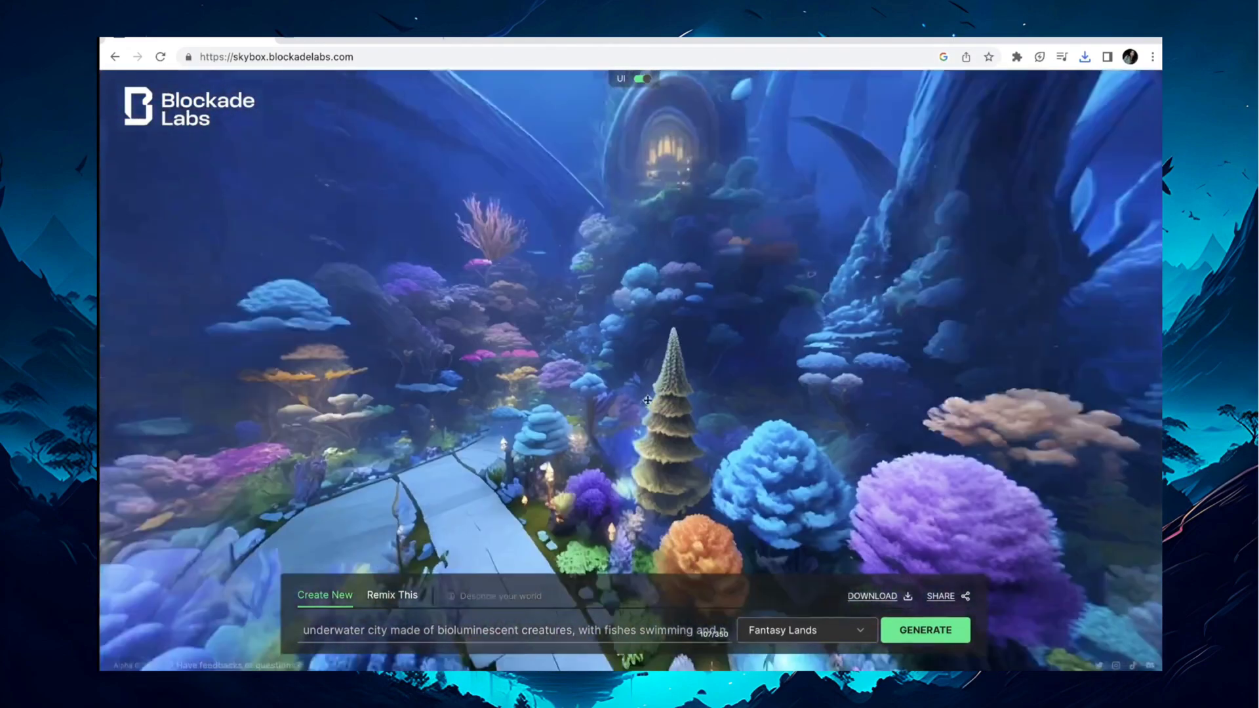
left_click(926, 630)
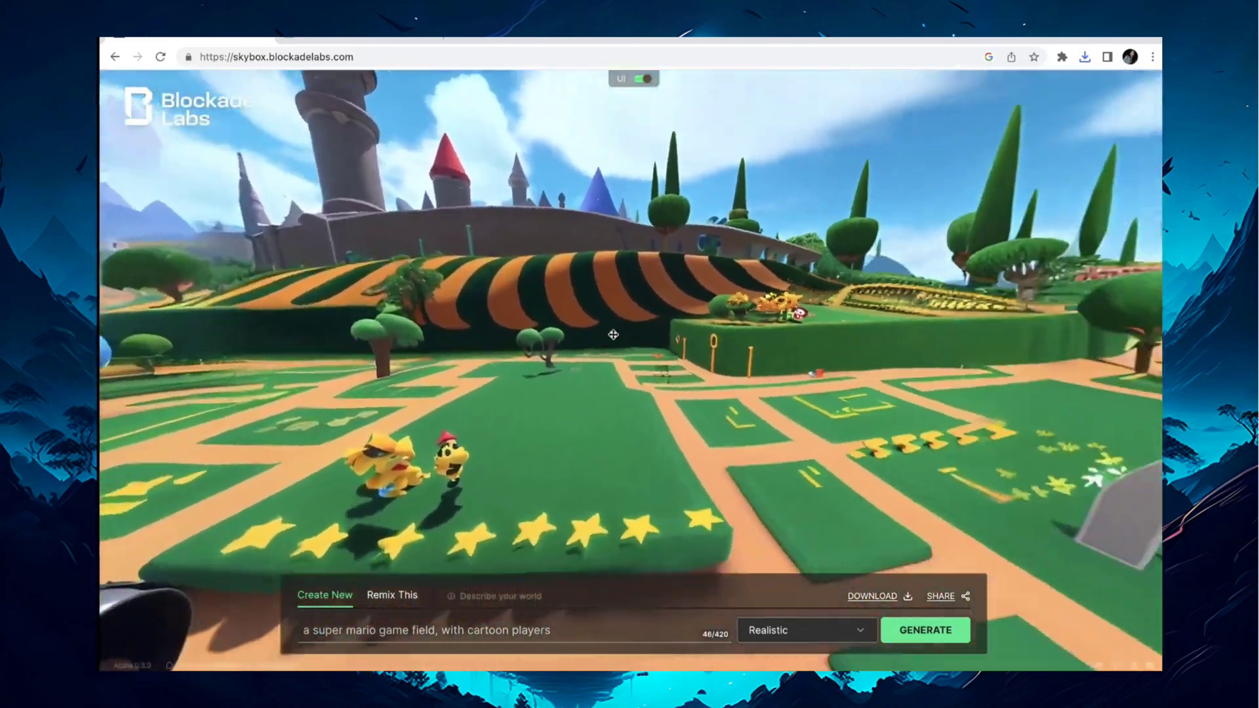
left_click(926, 630)
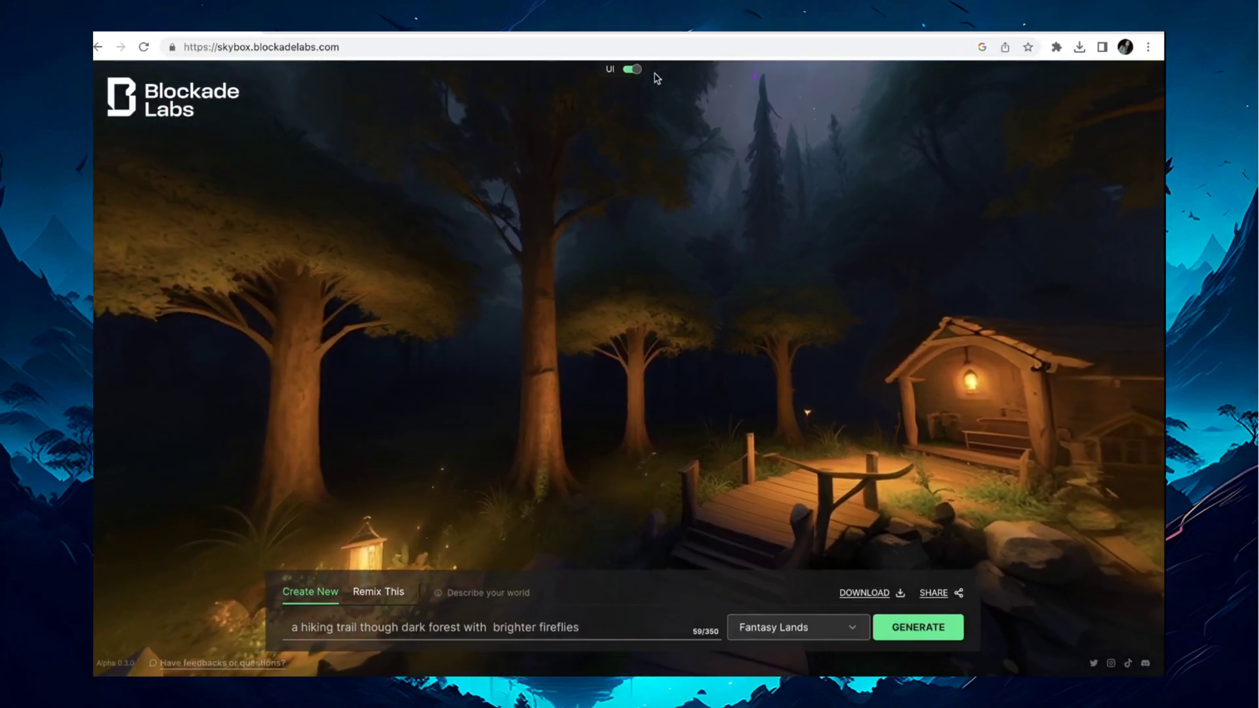
Step: Go to 360photo-to-video.com and start selecting the saved skybox images from the 360 images folder
left_click(635, 70)
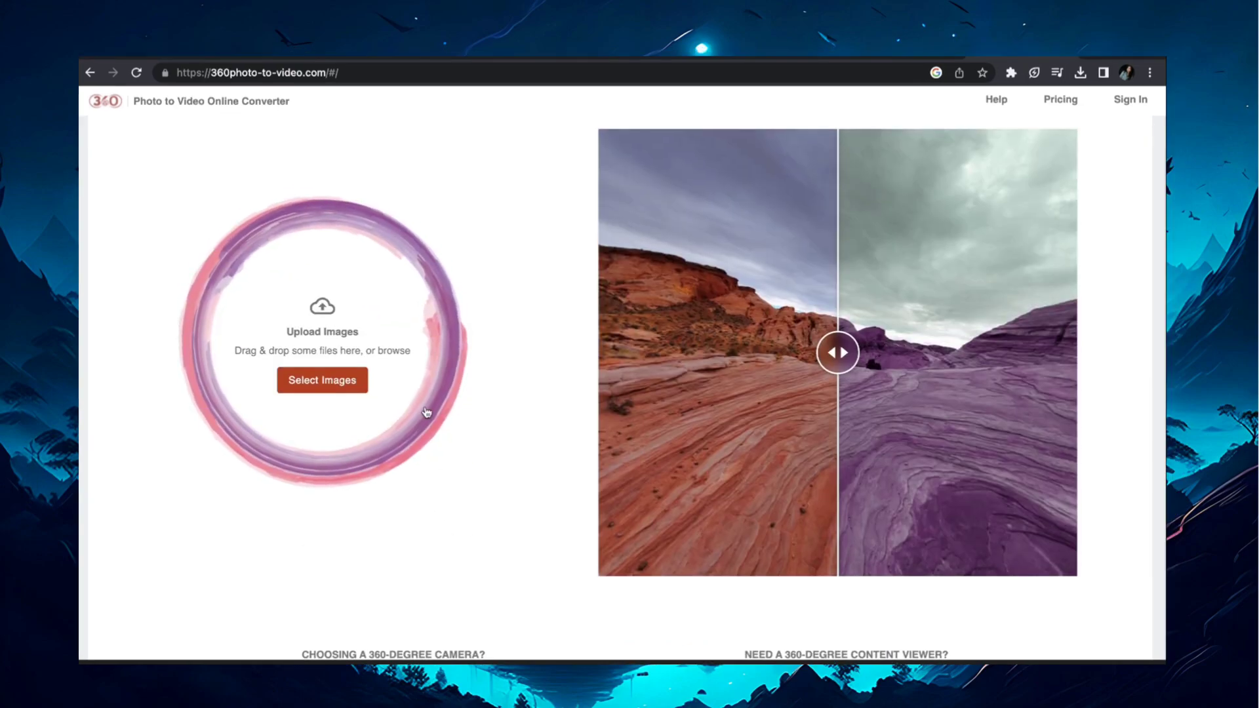
left_click(323, 381)
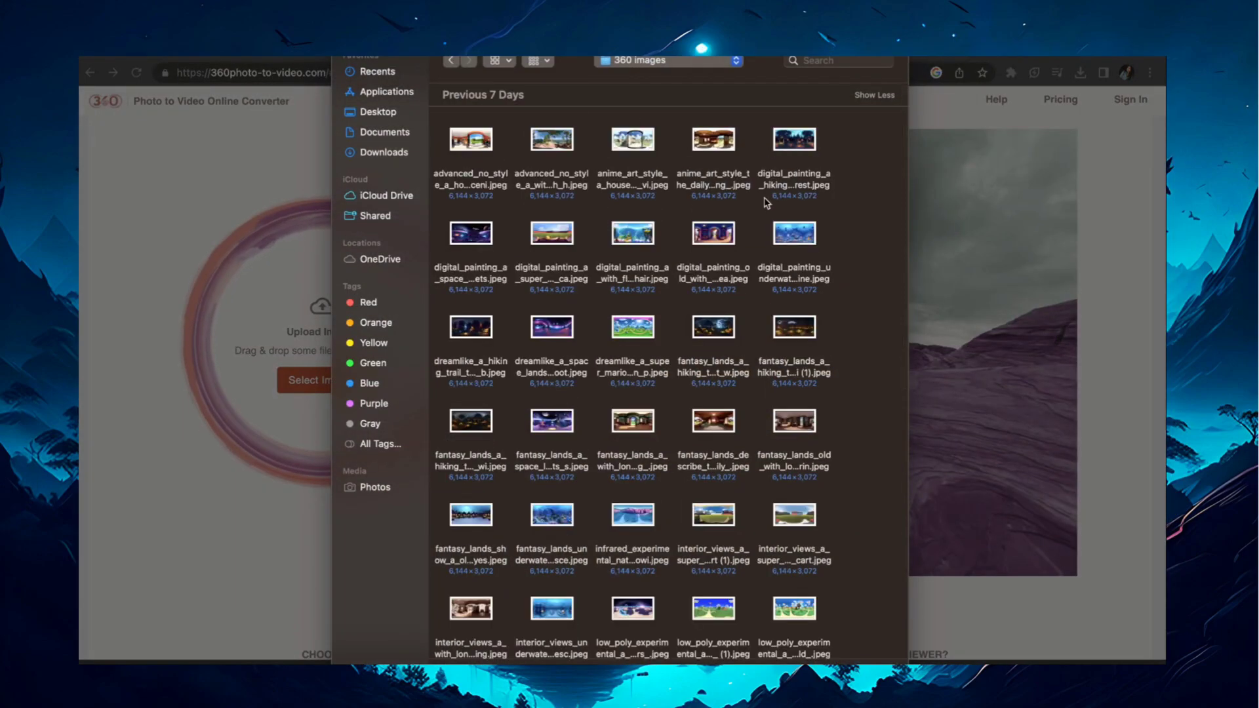